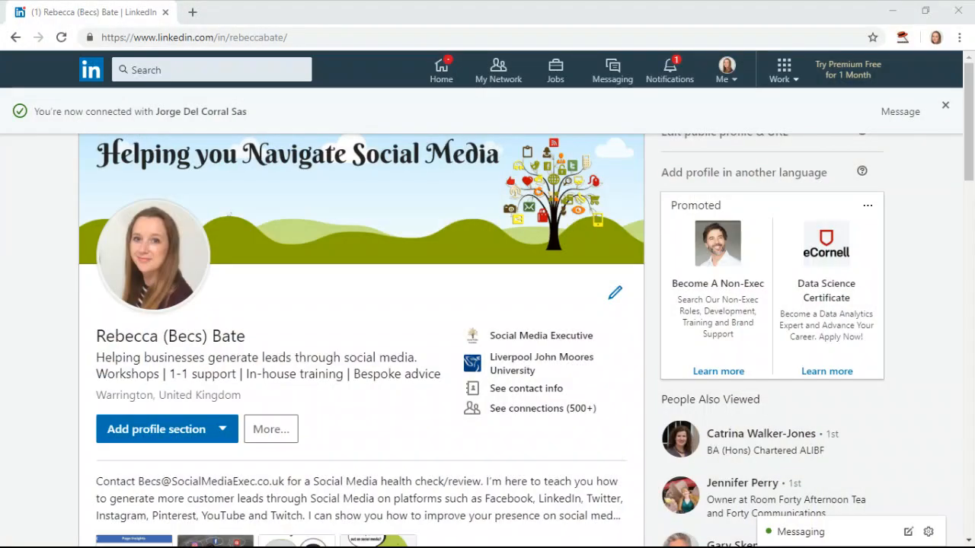
mouse_move(319, 235)
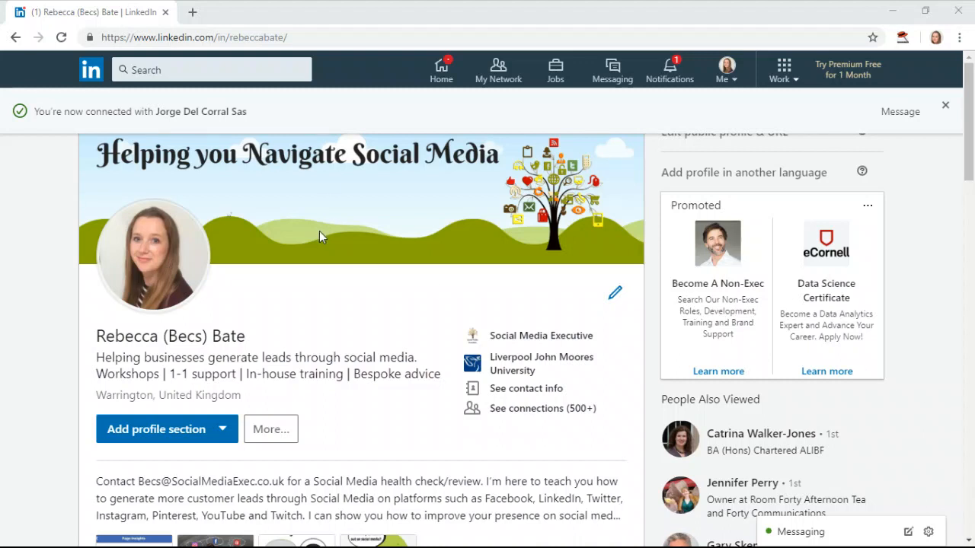
mouse_move(375, 241)
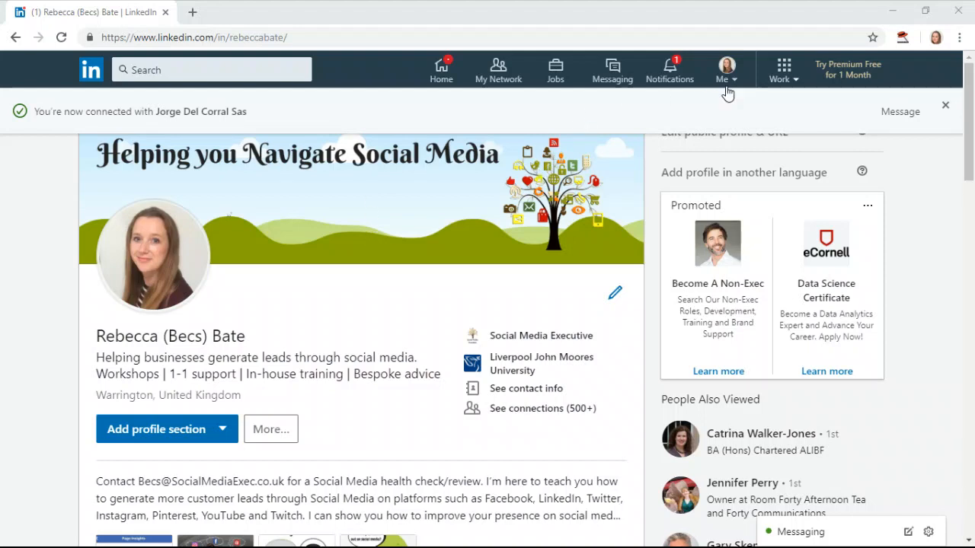
mouse_move(738, 58)
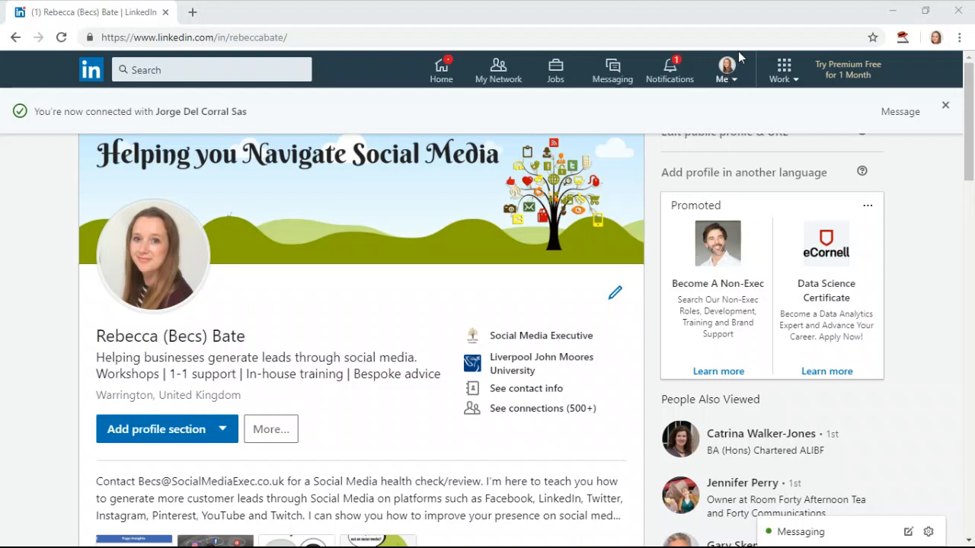
mouse_move(725, 70)
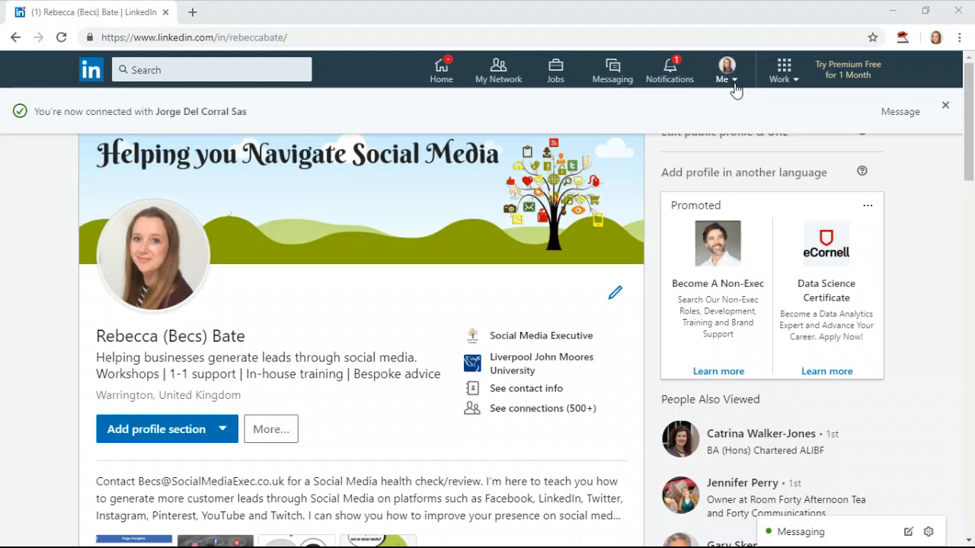
- Go to your own LinkedIn profile page from the account menu
click(725, 70)
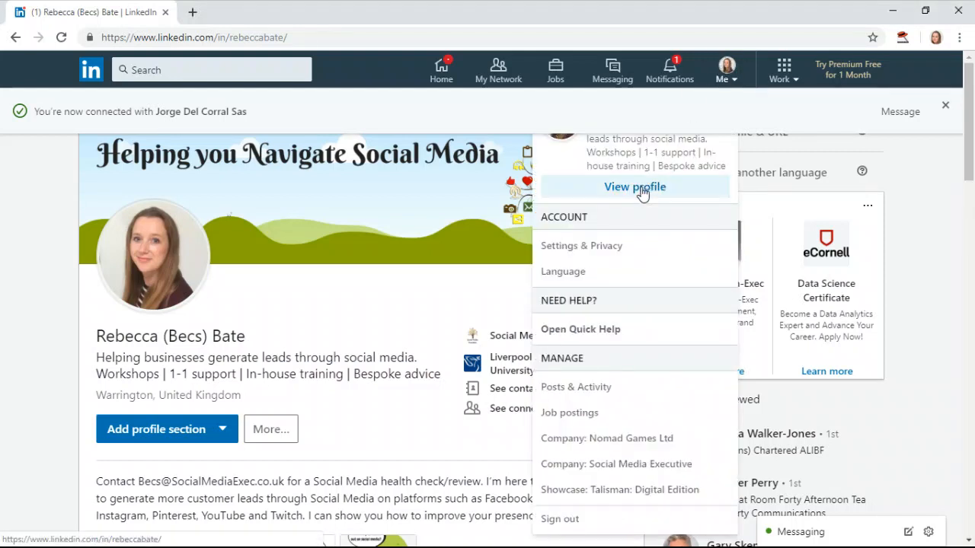
mouse_move(619, 198)
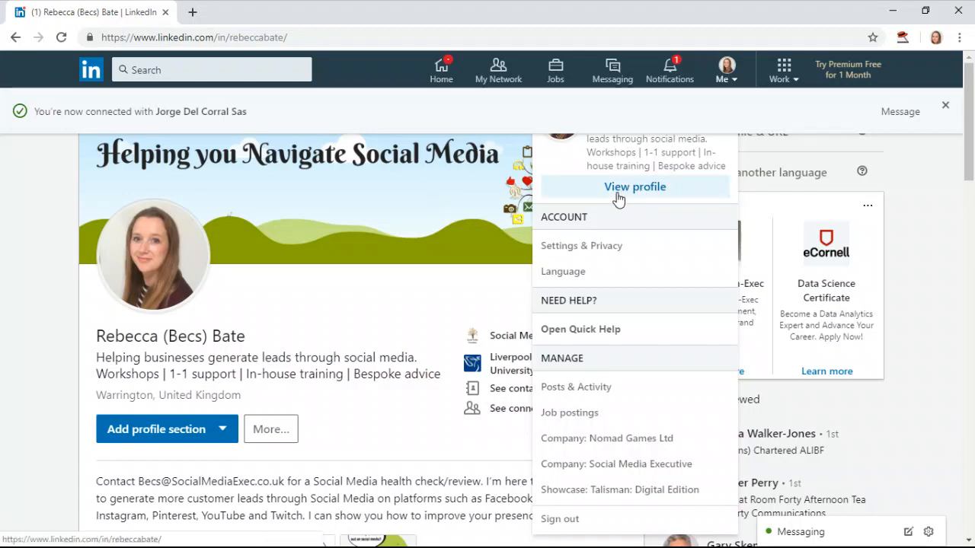
click(373, 233)
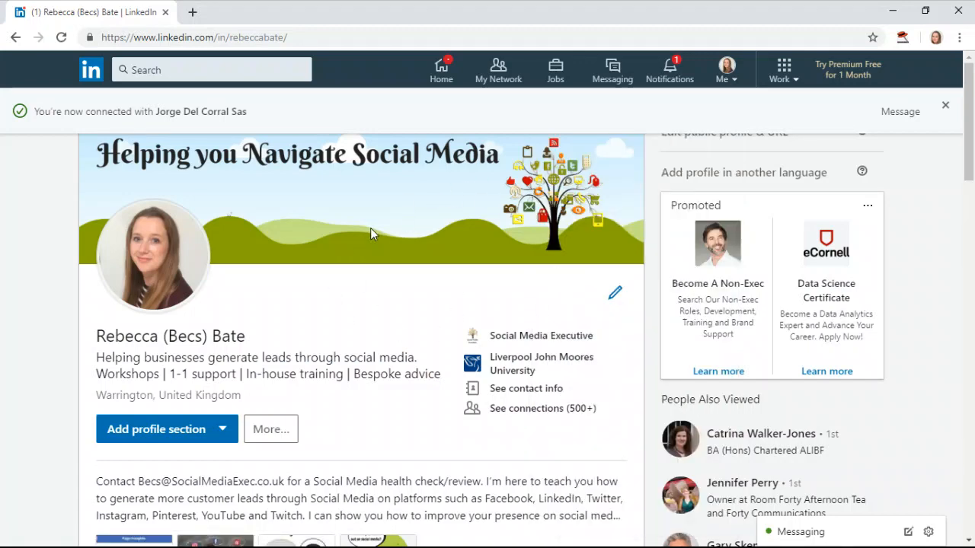
- Scroll through the profile past Education and back up to the Experience section
scroll(down, 3)
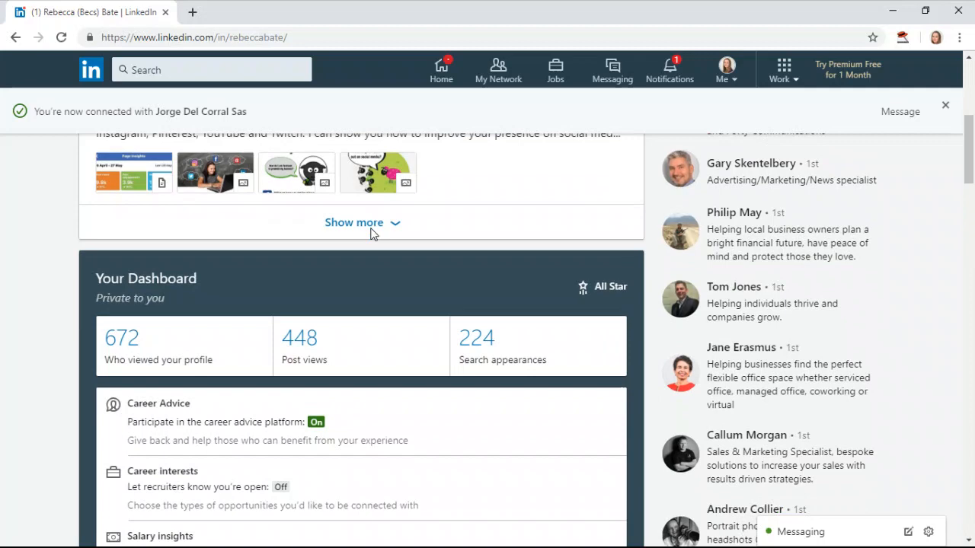
scroll(down, 3)
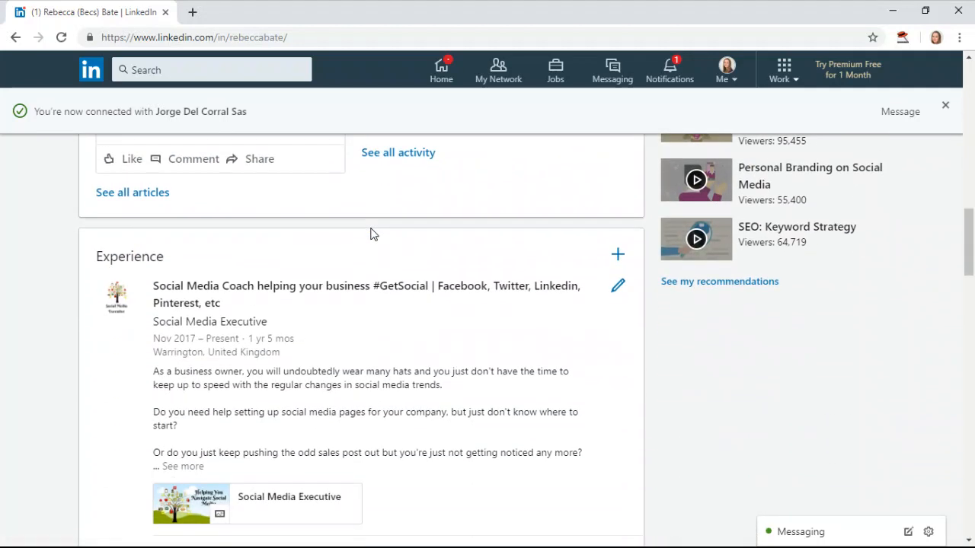
scroll(down, 3)
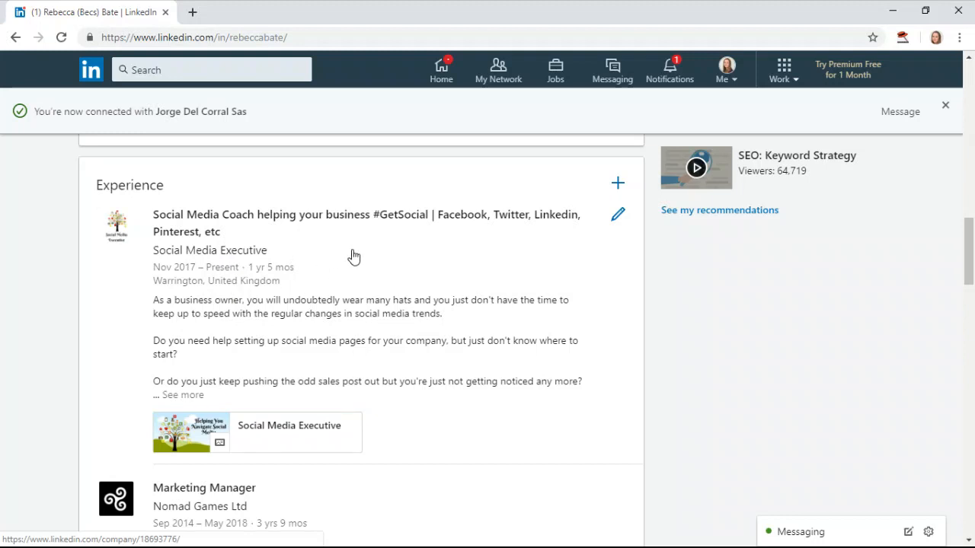
mouse_move(113, 242)
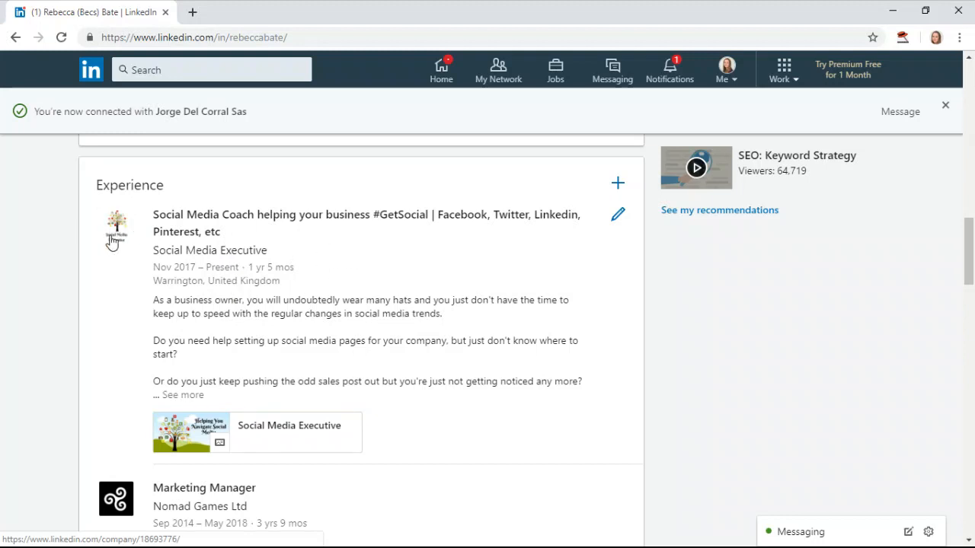
mouse_move(107, 219)
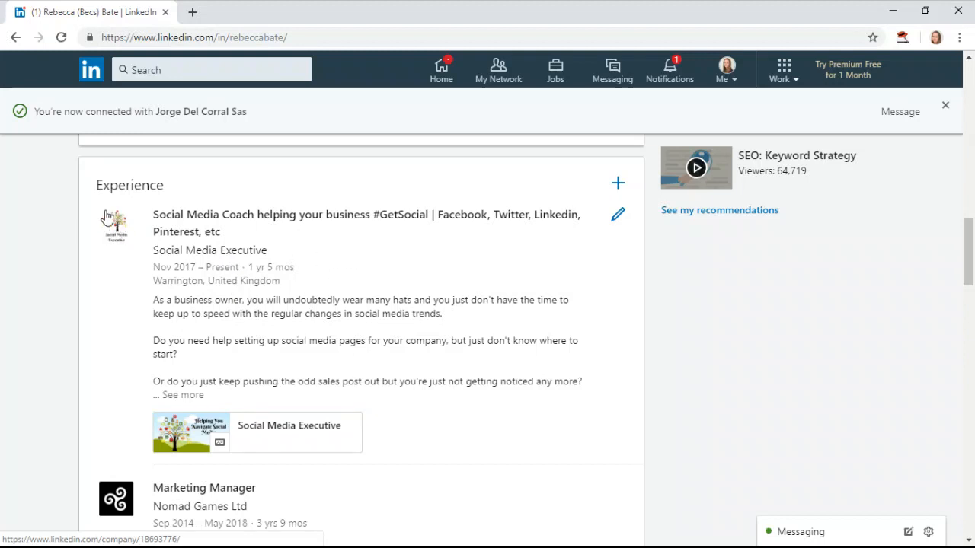
mouse_move(323, 257)
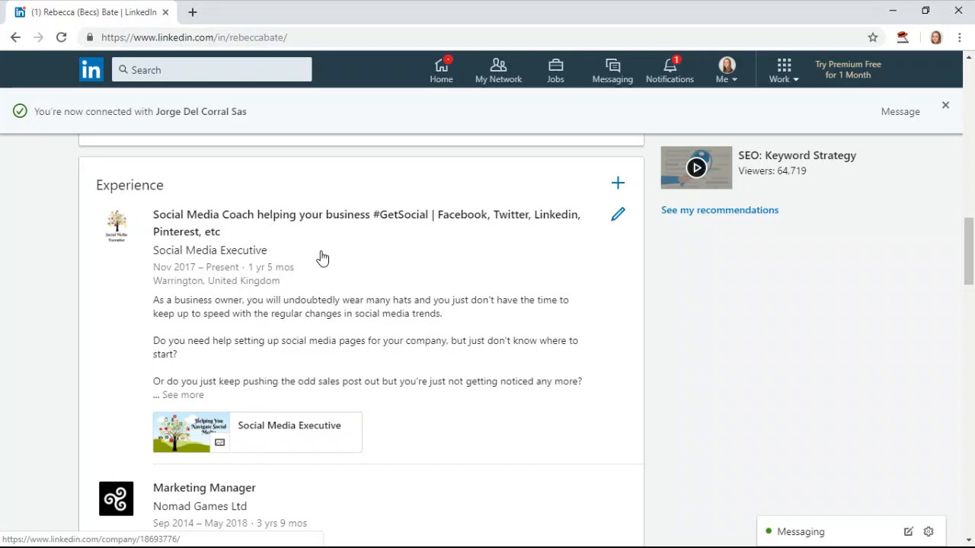
scroll(down, 3)
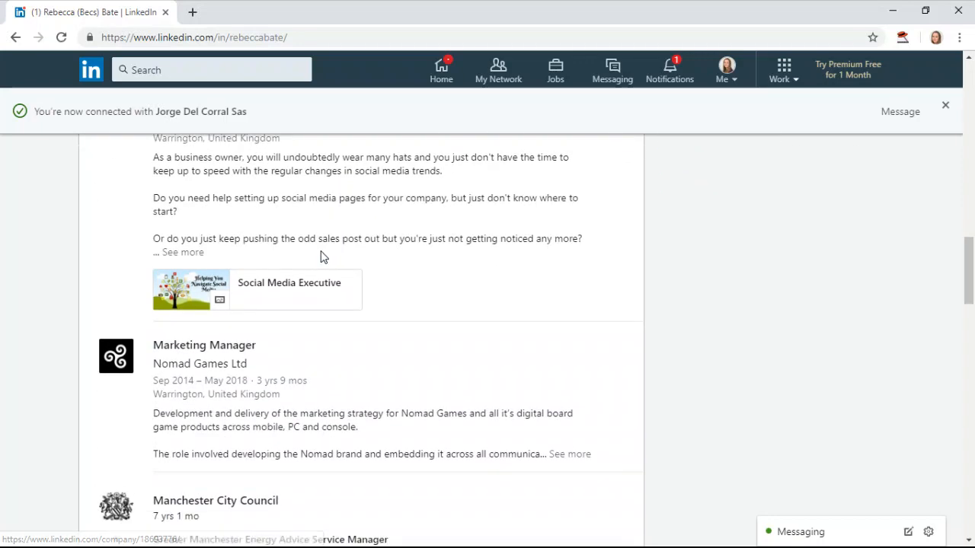
scroll(down, 3)
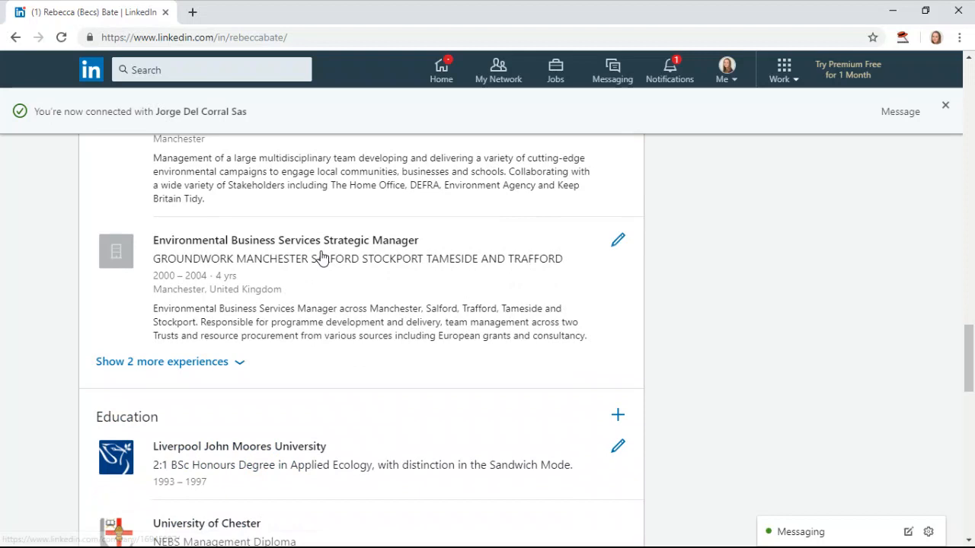
mouse_move(116, 251)
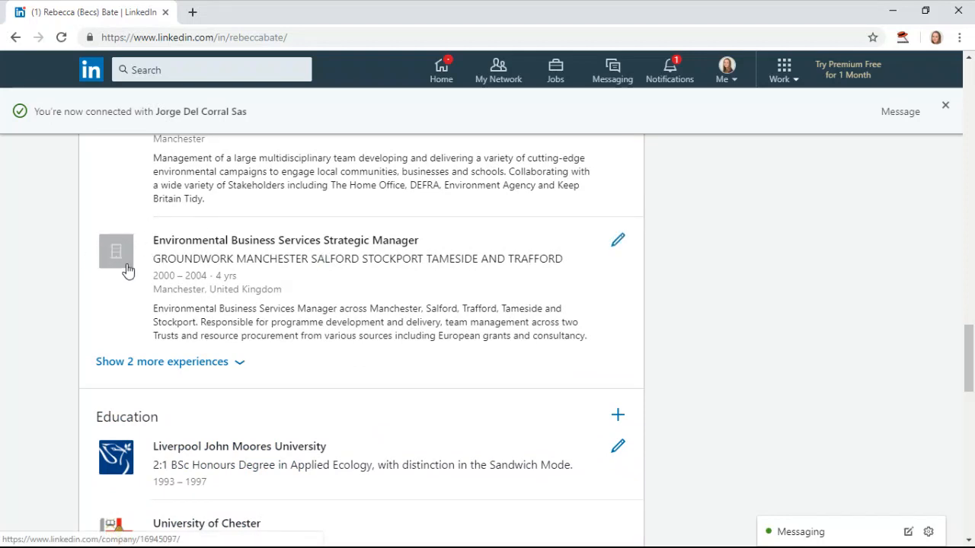
mouse_move(115, 246)
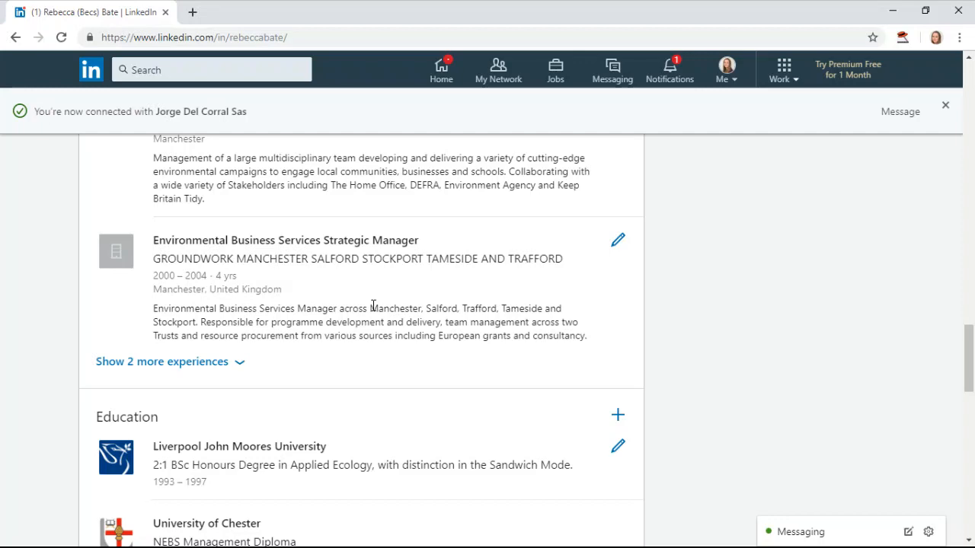
scroll(up, 3)
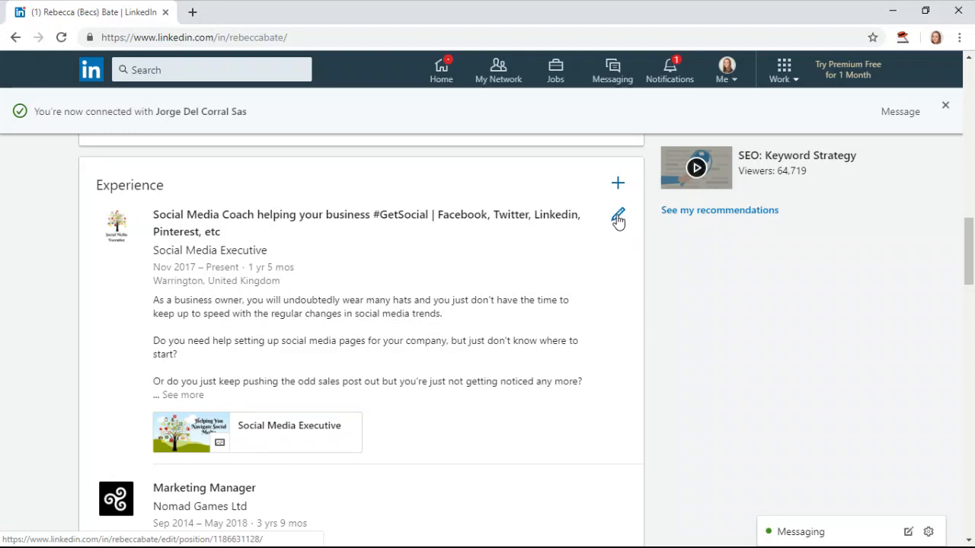
- Edit the Social Media Coach entry and set its company to Momentous Maps from the suggestions
click(618, 216)
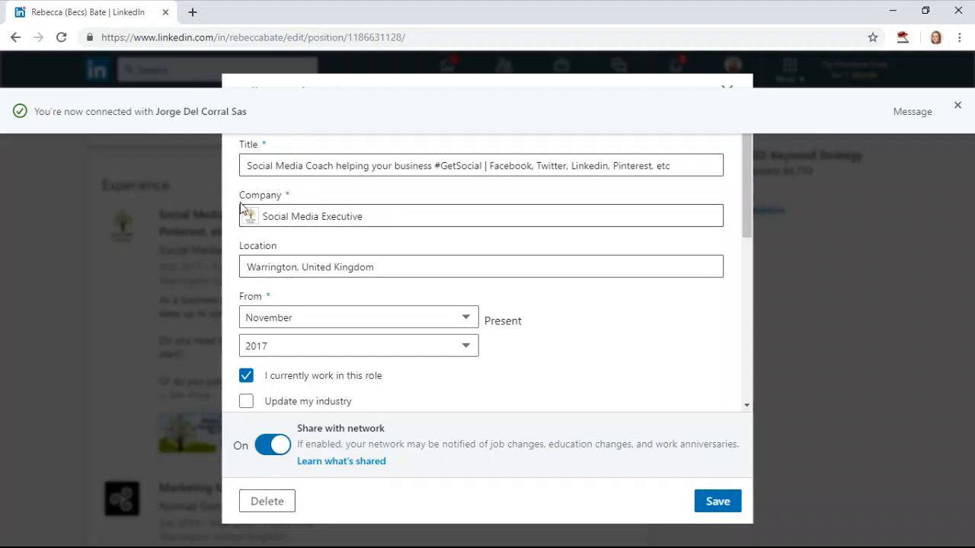
click(410, 219)
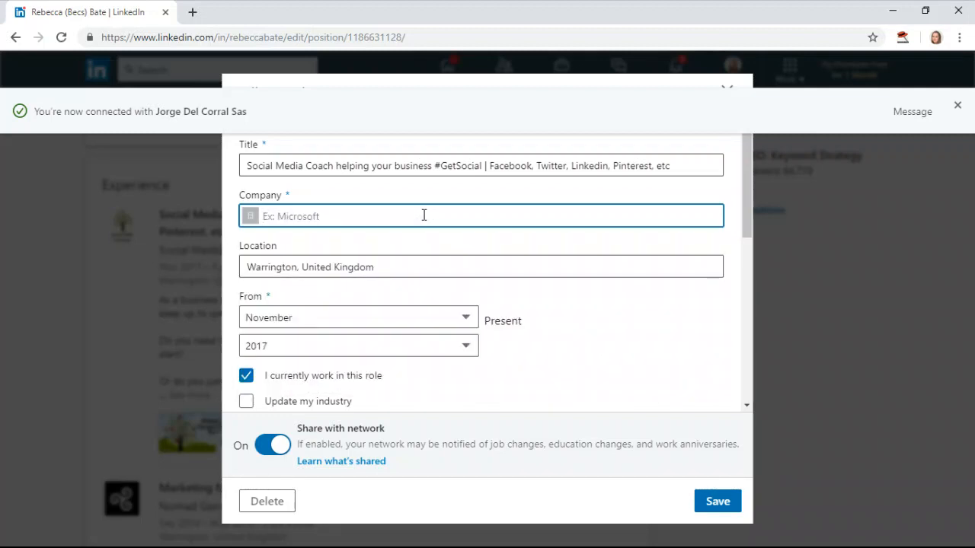
text(momentous maps)
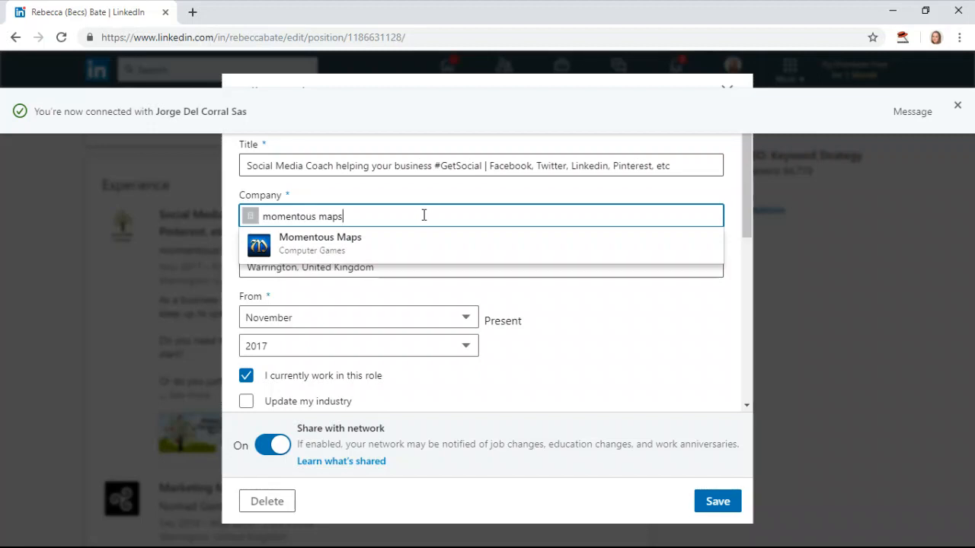
mouse_move(411, 254)
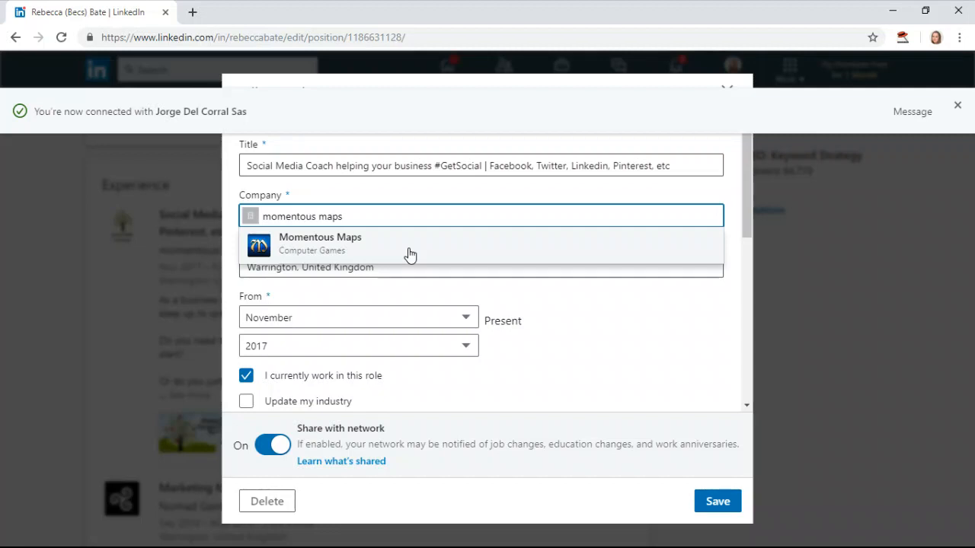
mouse_move(303, 242)
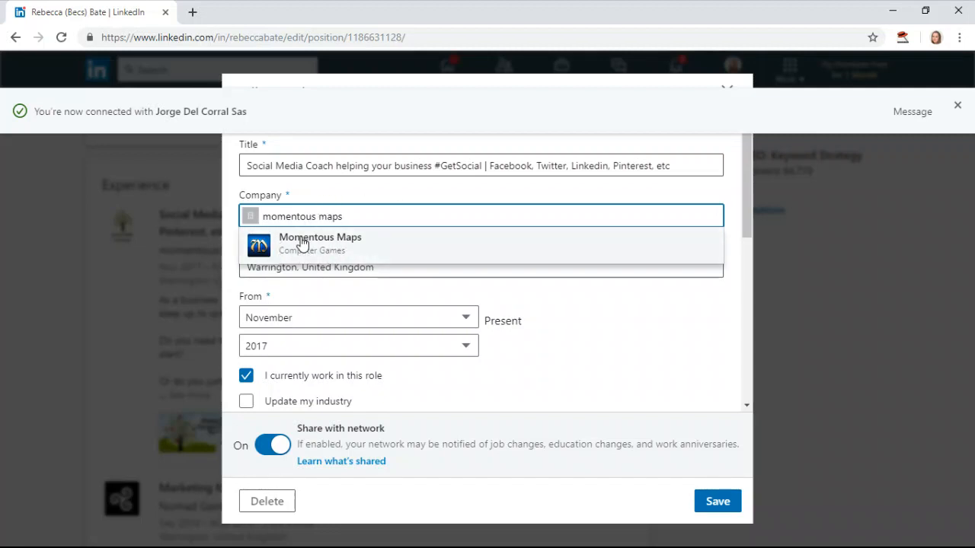
click(320, 244)
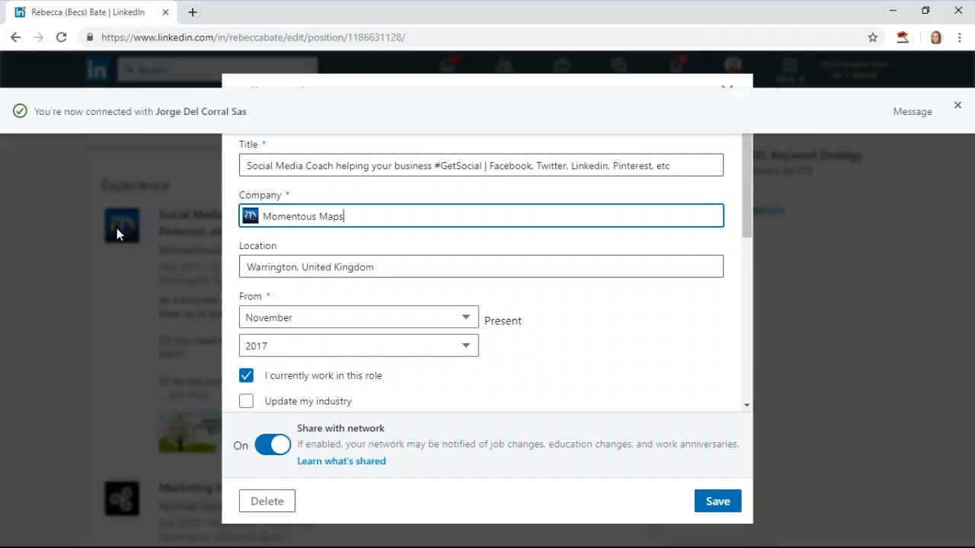
mouse_move(362, 216)
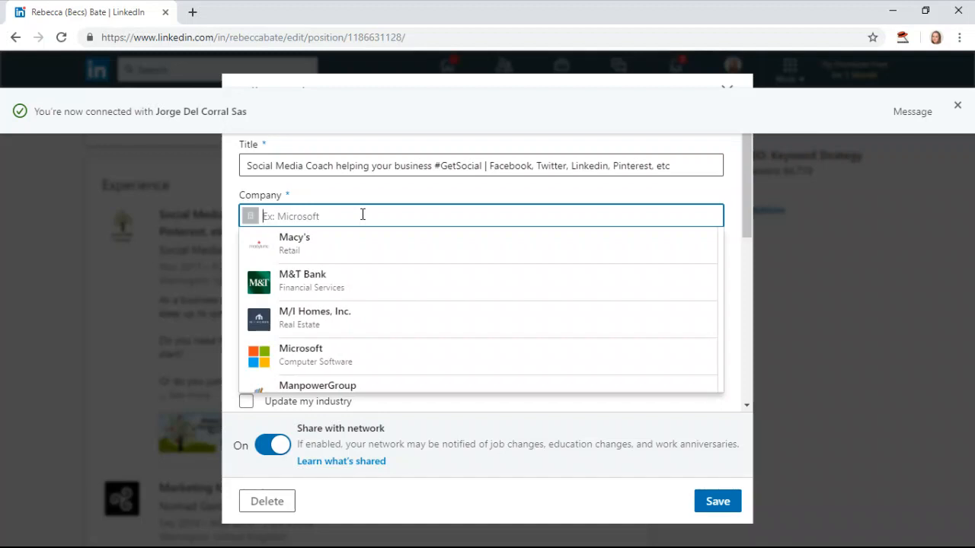
- Set the company to the Social Media Executive page and save the experience entry
text(social media exec)
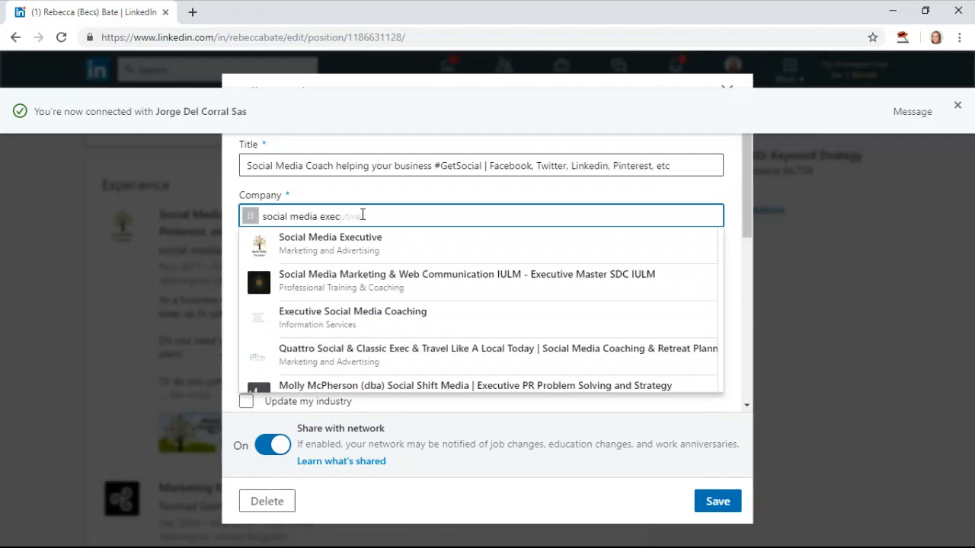
click(329, 237)
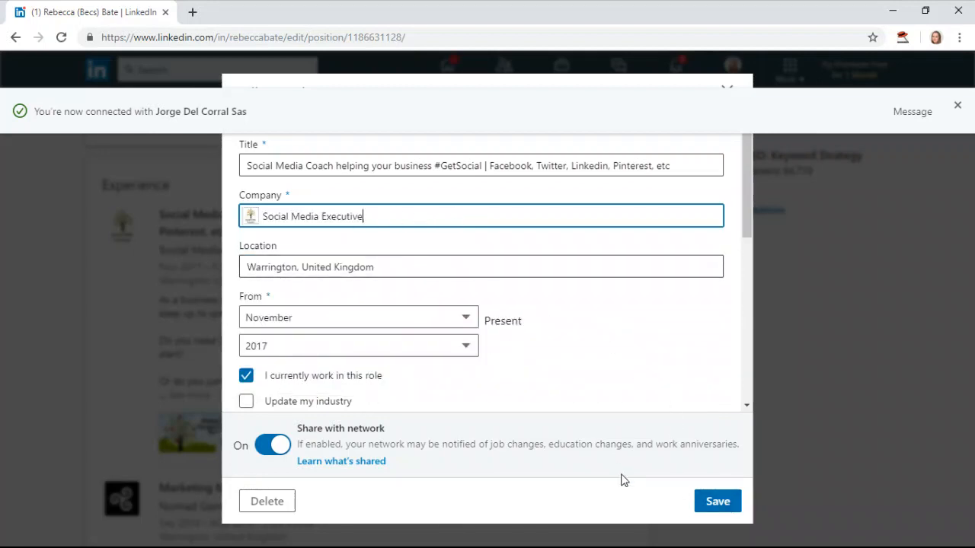
click(716, 500)
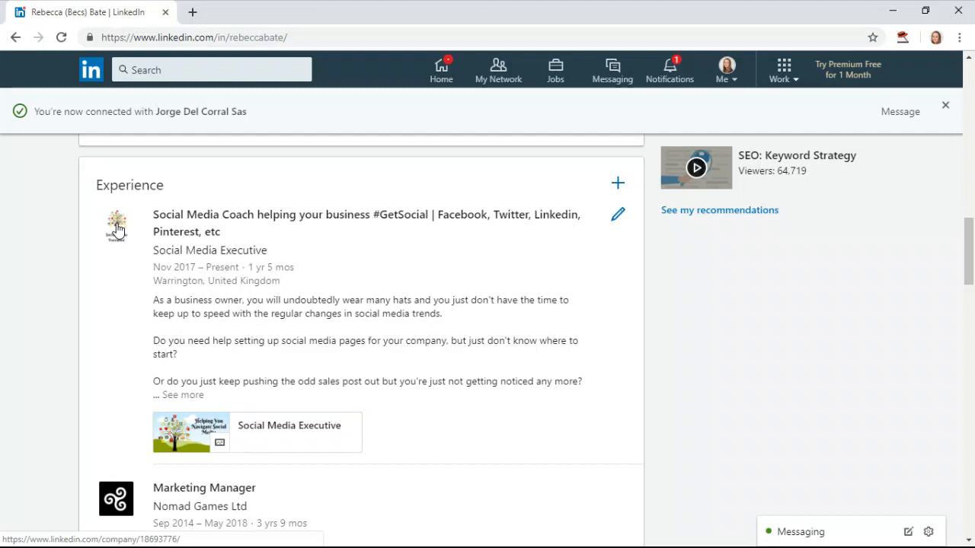
mouse_move(110, 236)
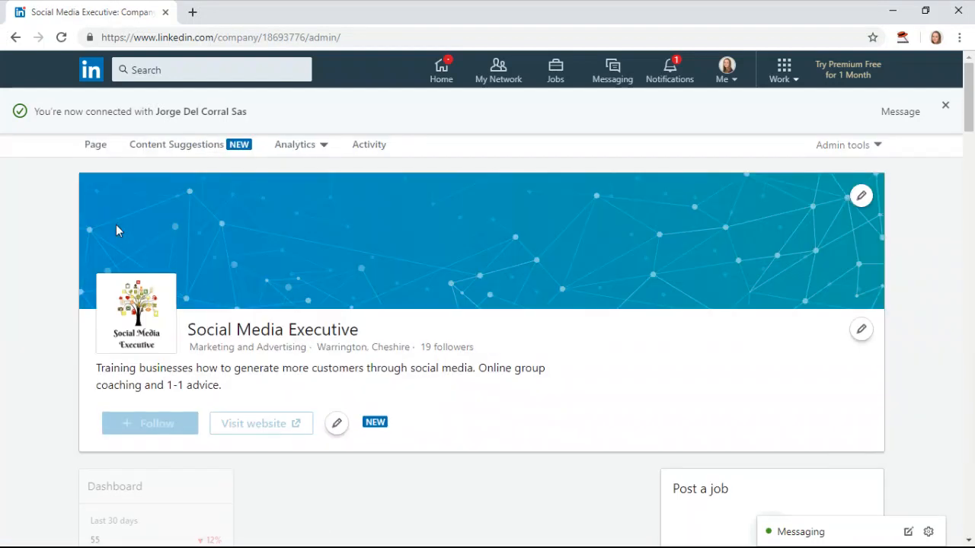
- Open the Social Media Executive company page from the experience entry's logo
click(95, 145)
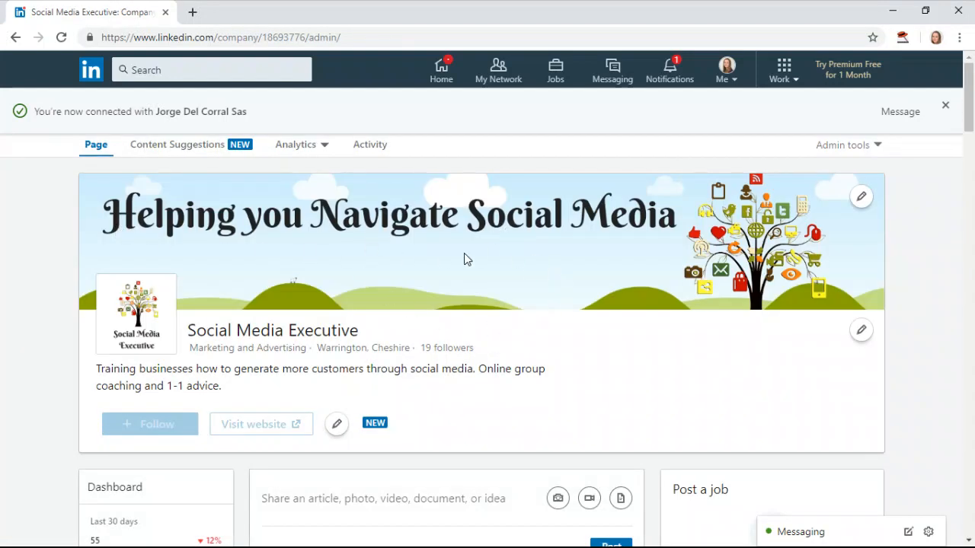
mouse_move(745, 215)
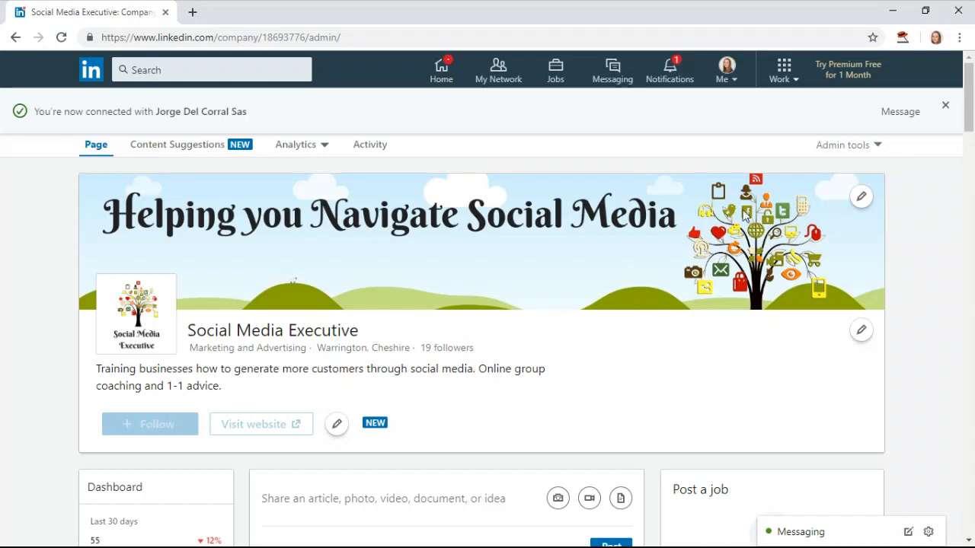
mouse_move(764, 251)
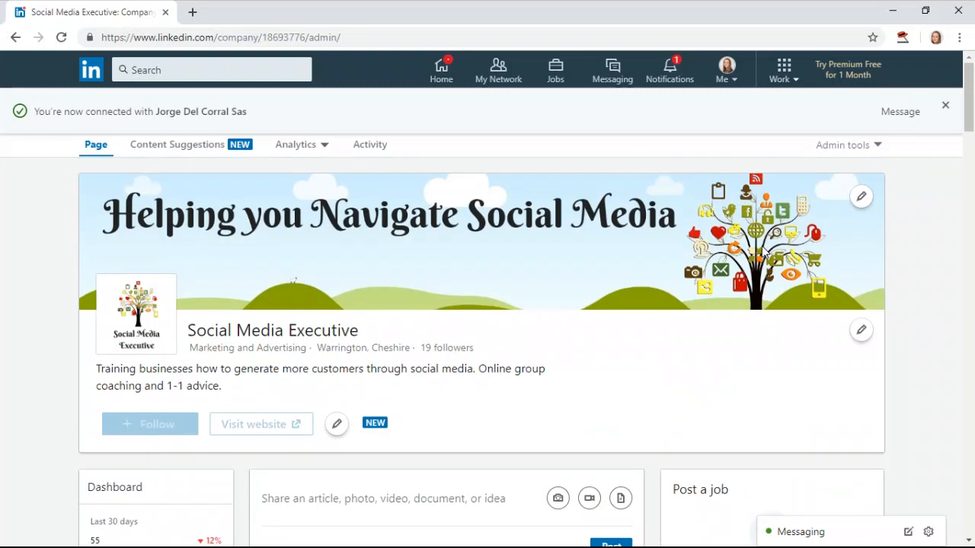
mouse_move(710, 189)
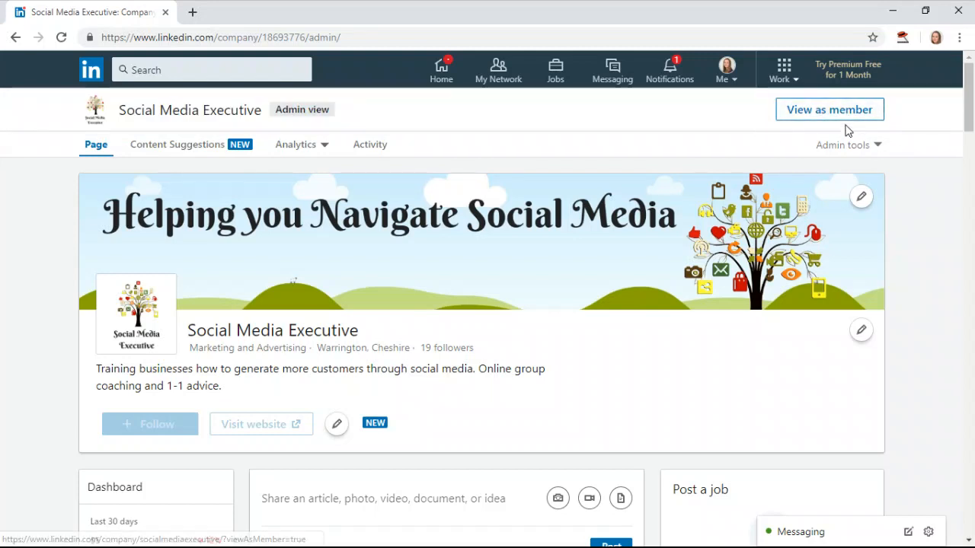
- Switch the Social Media Executive admin page to 'View as member'
click(829, 110)
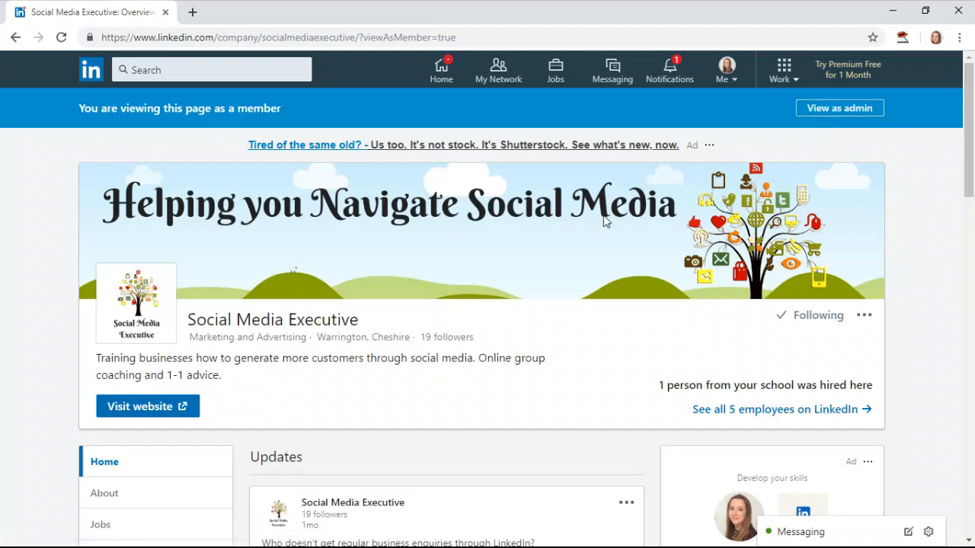
mouse_move(699, 259)
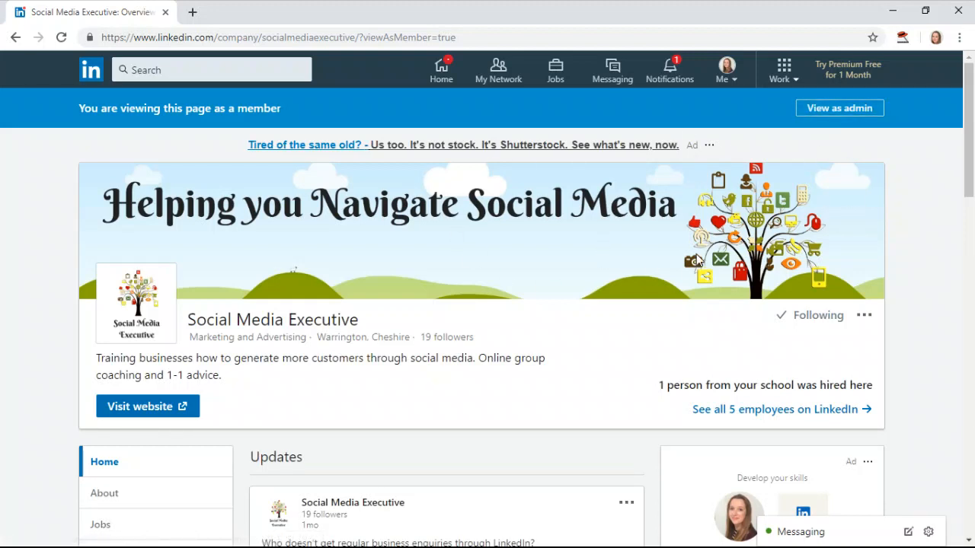
mouse_move(466, 364)
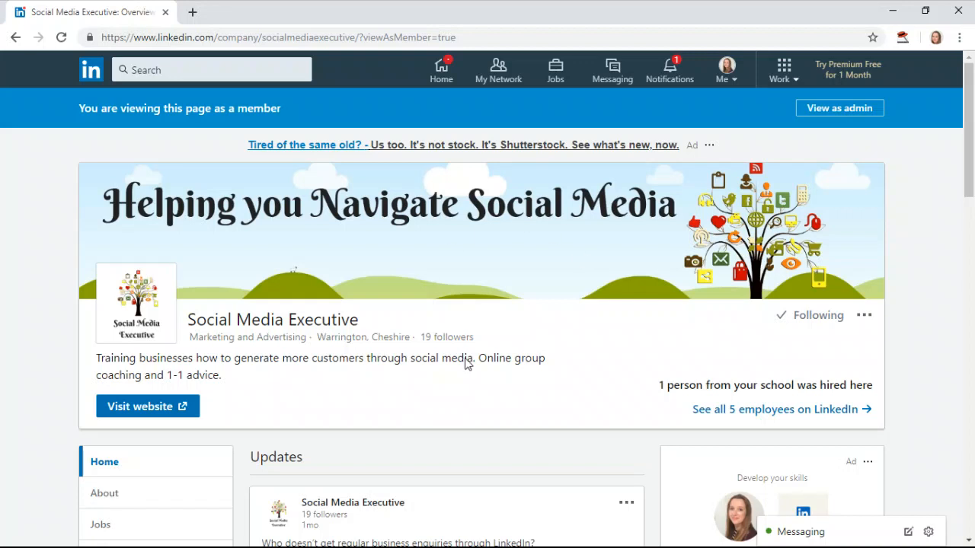
mouse_move(775, 408)
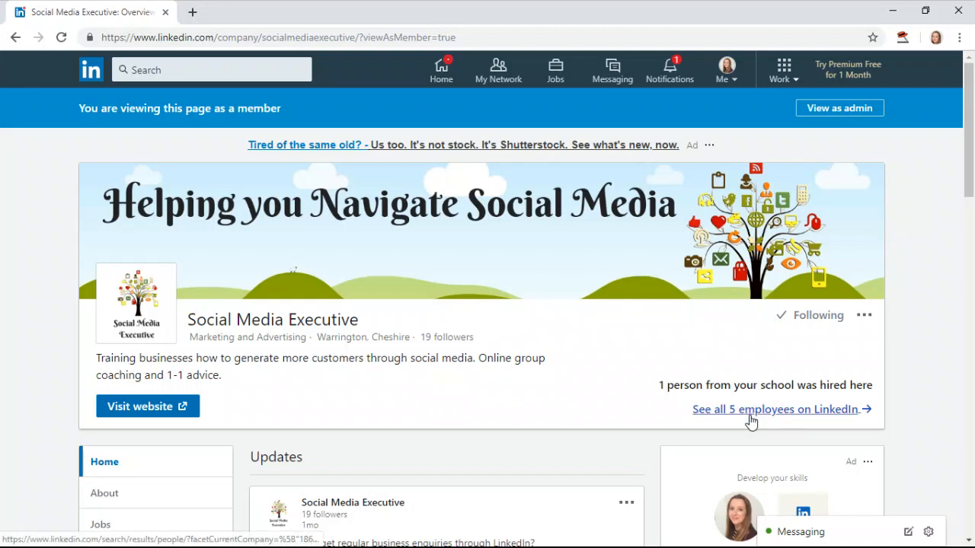
mouse_move(565, 360)
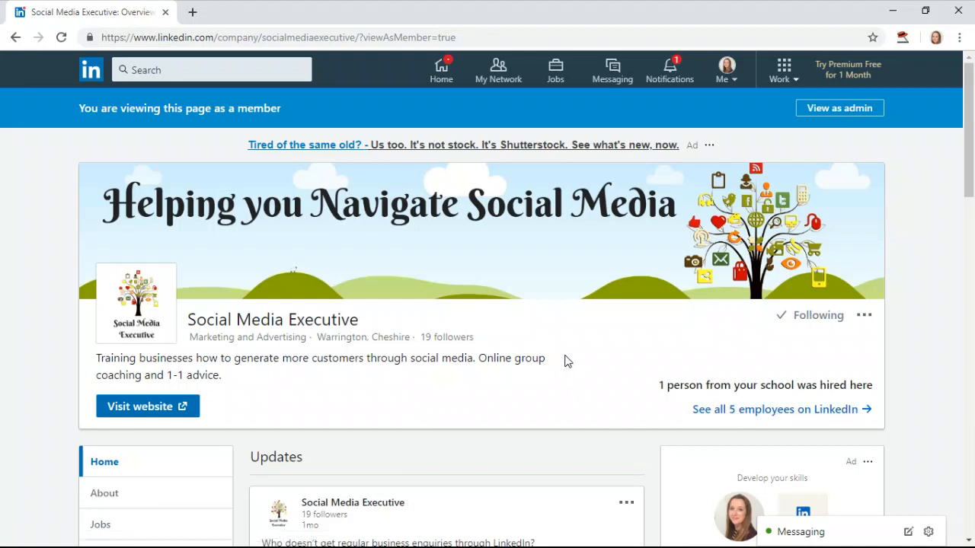
mouse_move(565, 367)
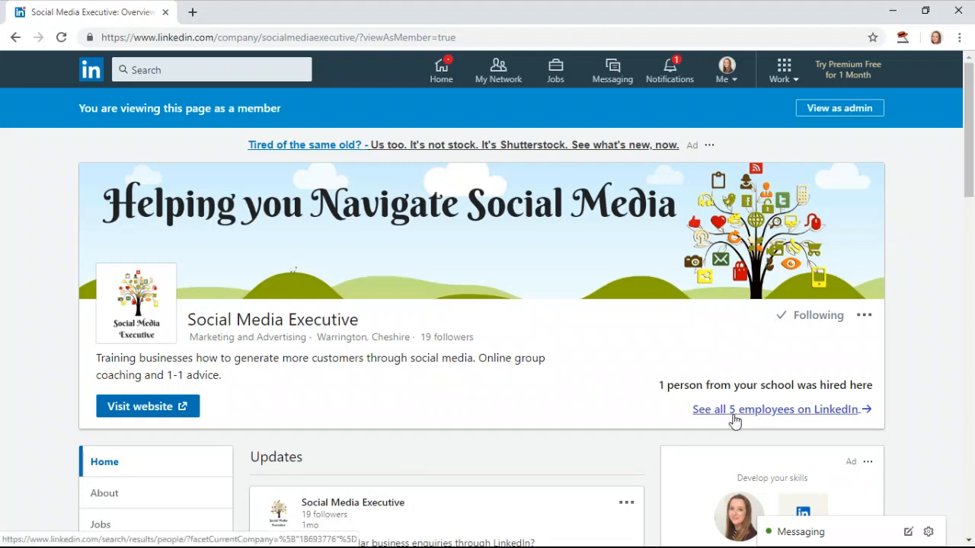
mouse_move(480, 228)
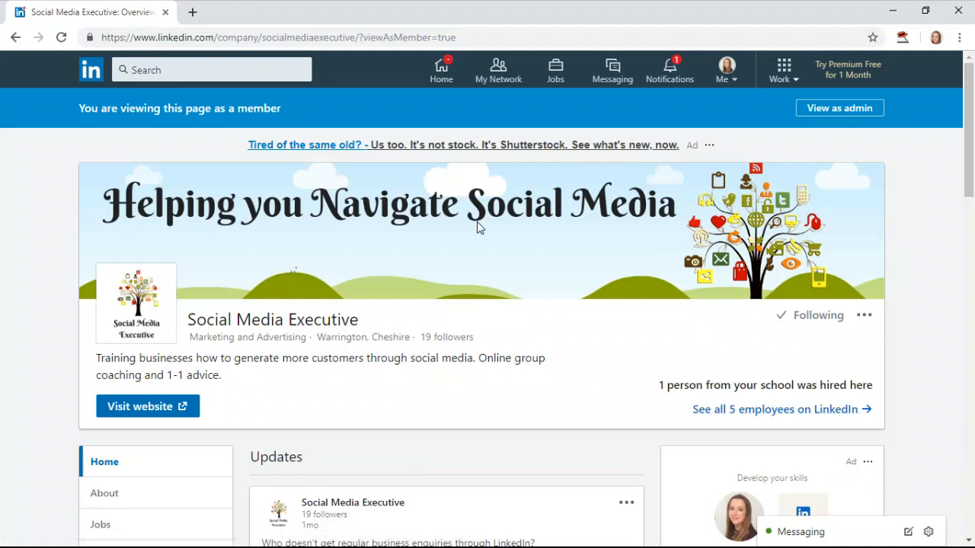